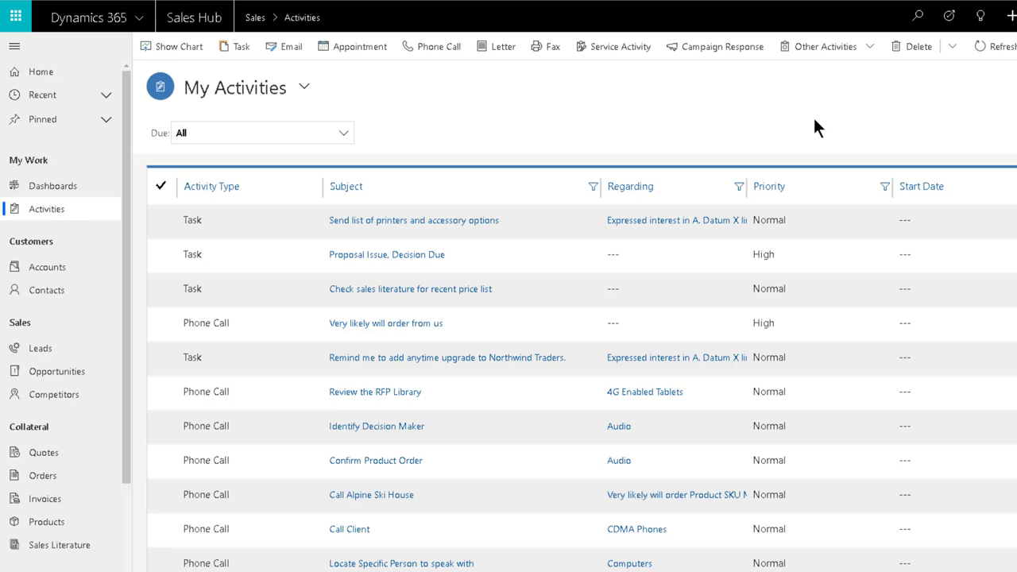
mouse_move(359, 99)
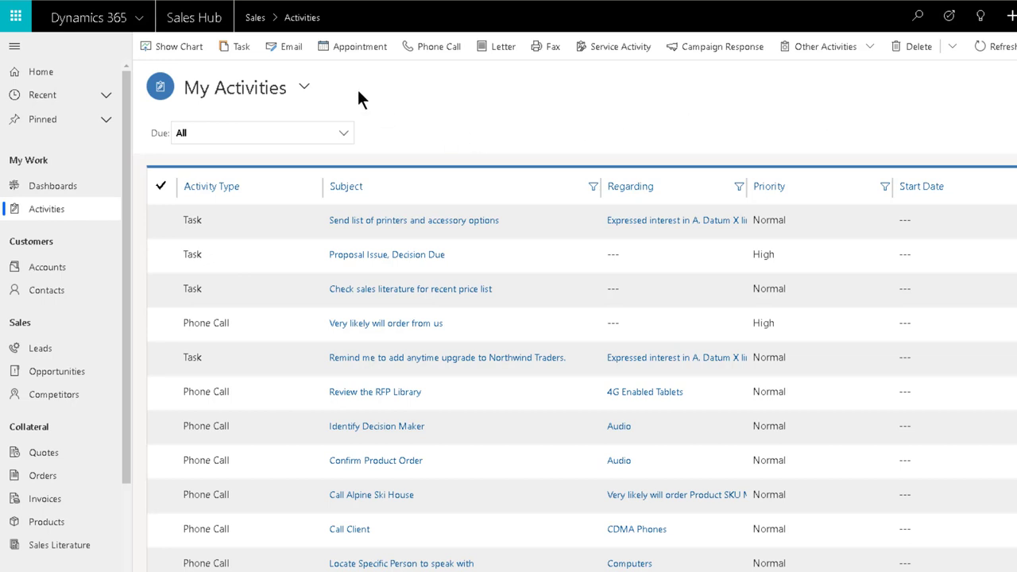
Step: Start a new email, enter sample text 'AAFp9sajdfgp9asidfg' and browse the Font Size and Font Color choices
click(286, 47)
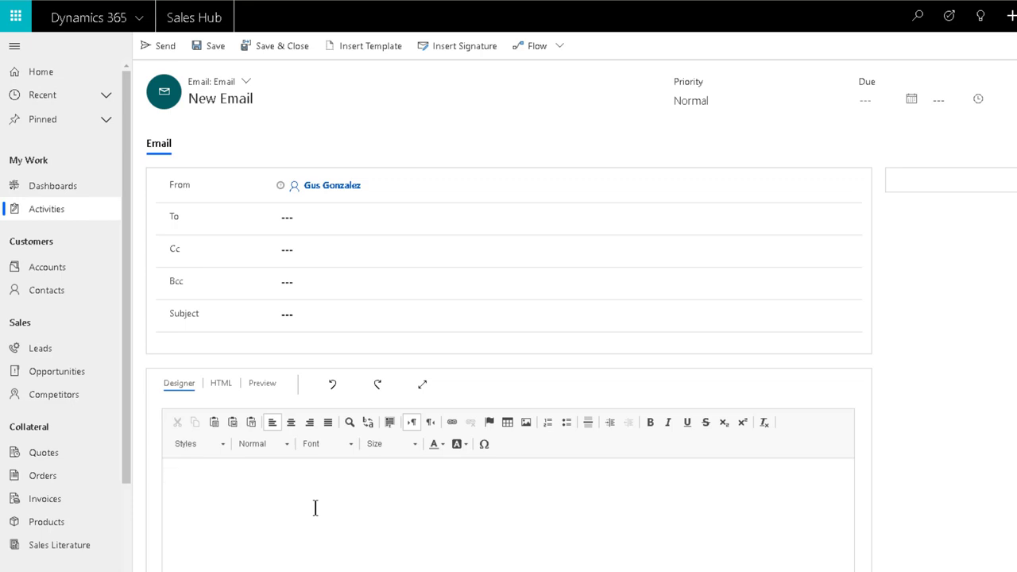
text(AAFp9sajdfgp9asidfg)
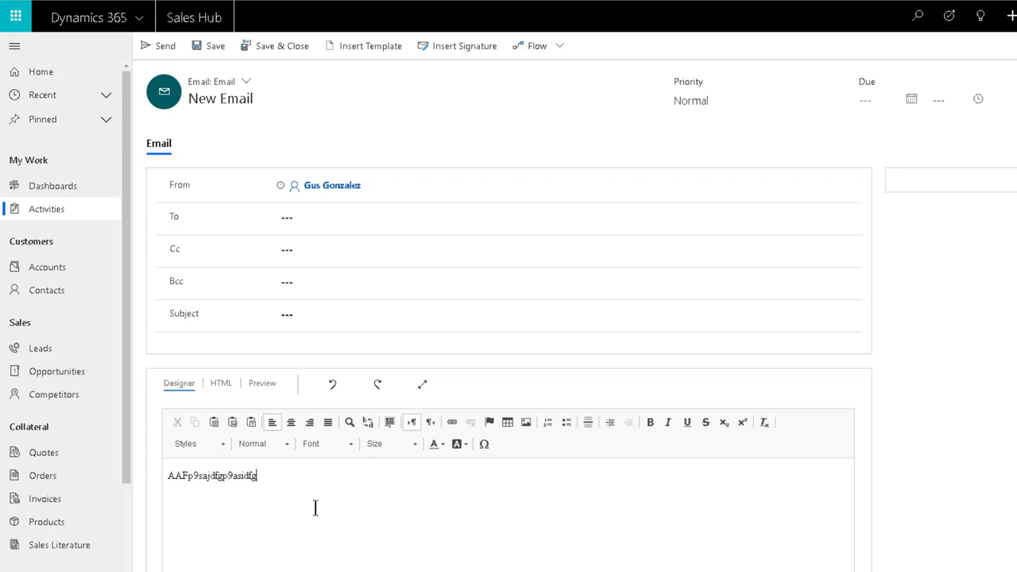
click(414, 445)
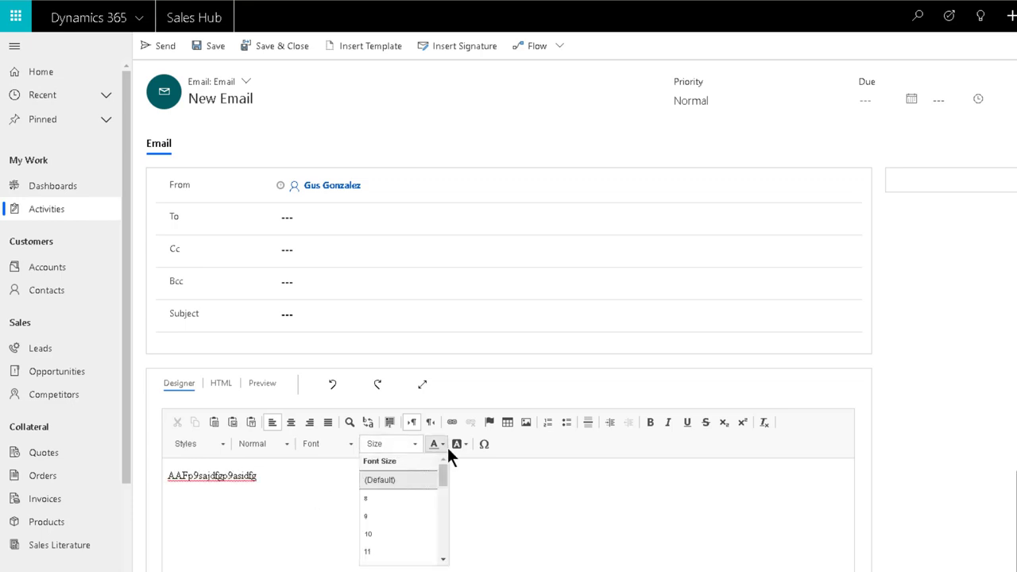
click(433, 445)
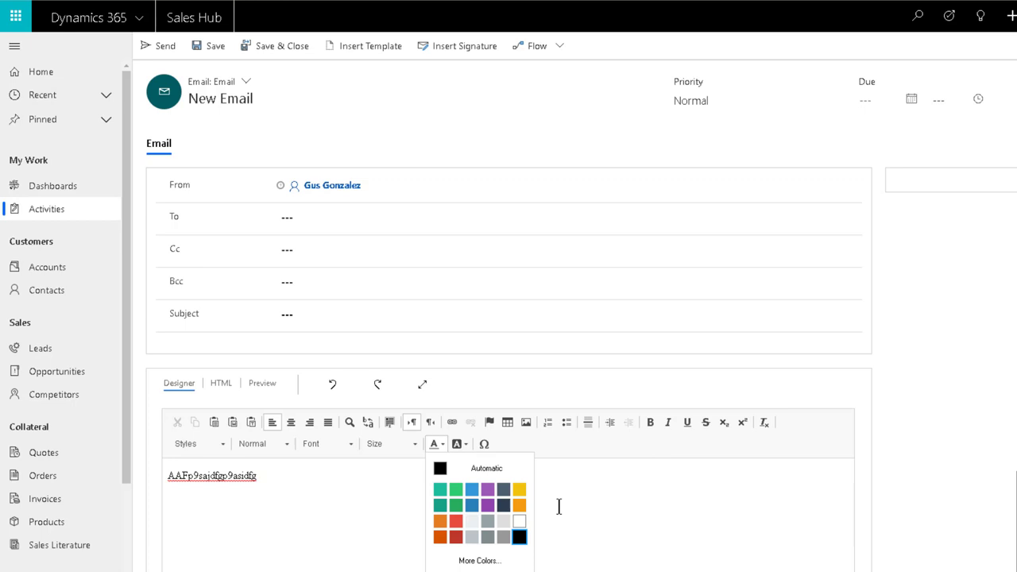
mouse_move(563, 509)
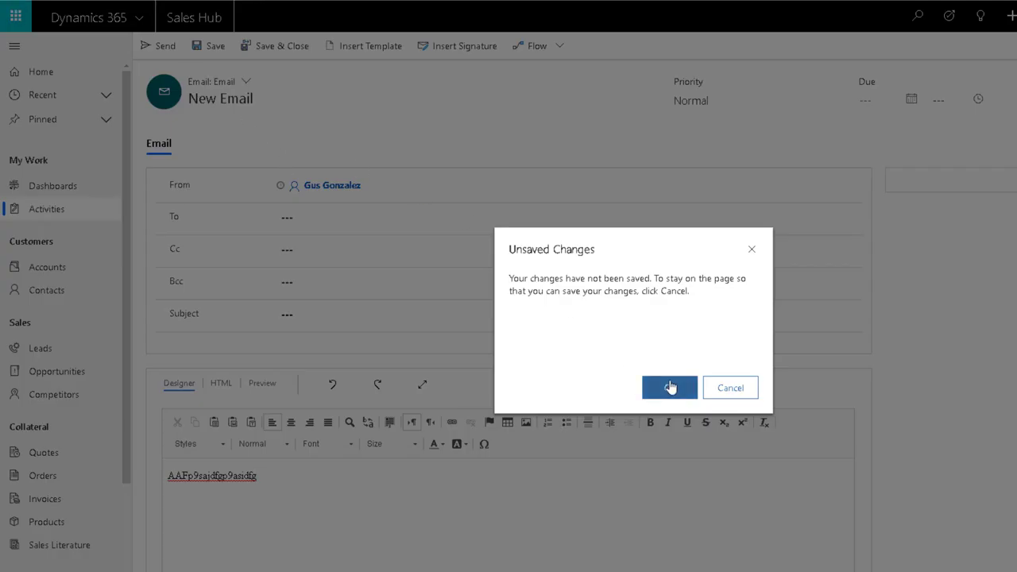
Step: Discard the email and enter 'Test' as the Follow Up This Week appointment's plain description
click(670, 388)
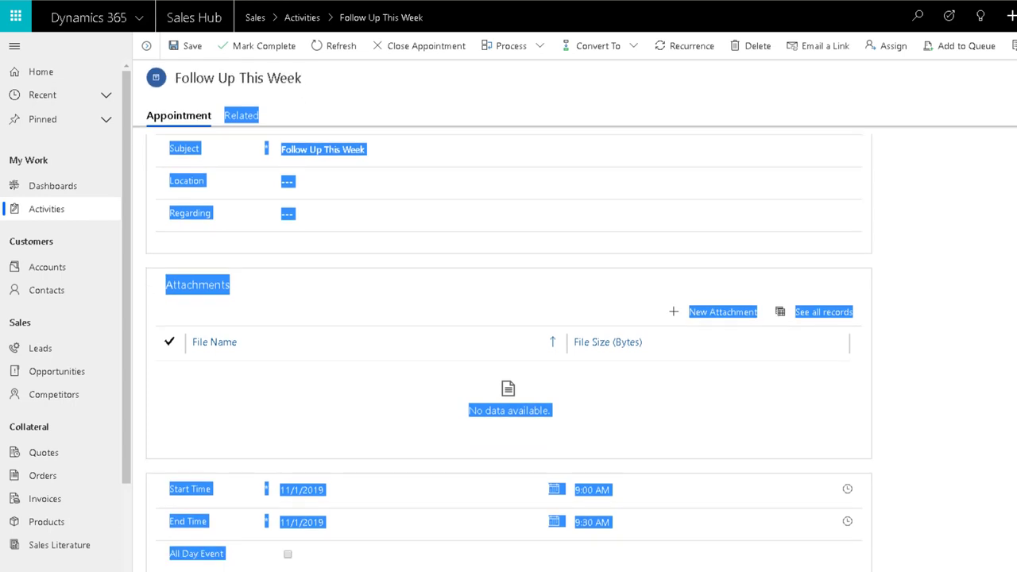
scroll(down, 3)
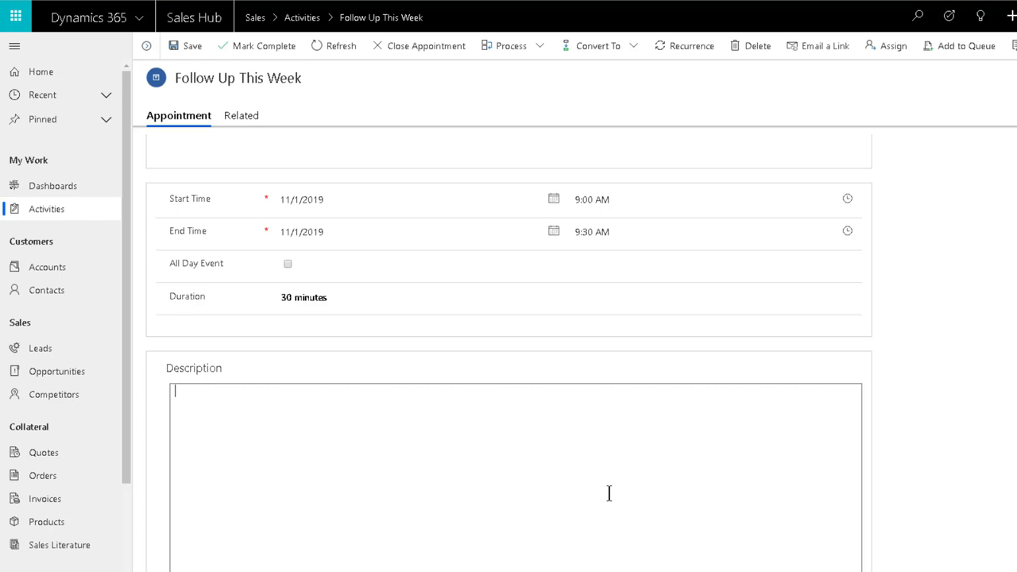
text(Test)
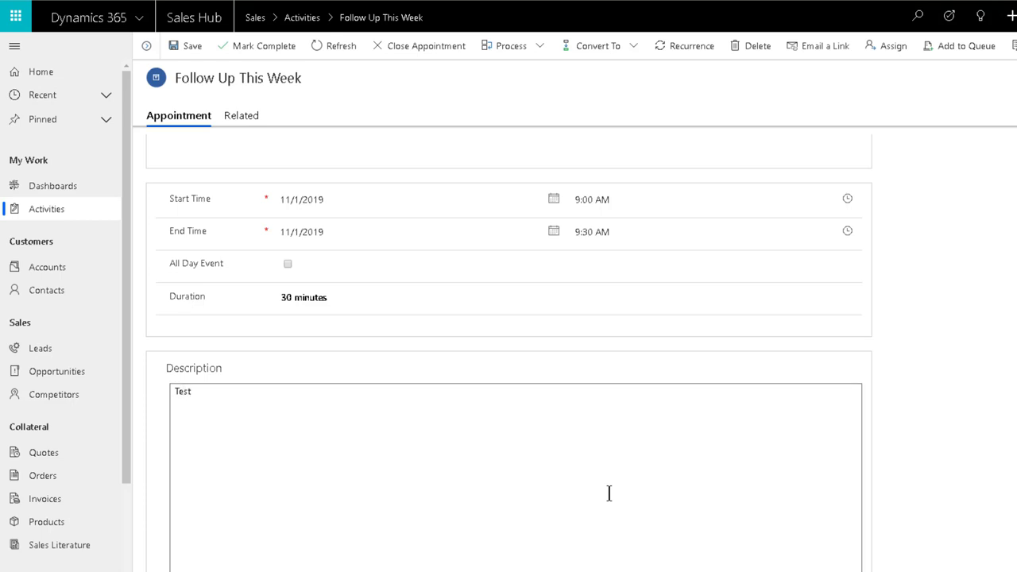
click(191, 44)
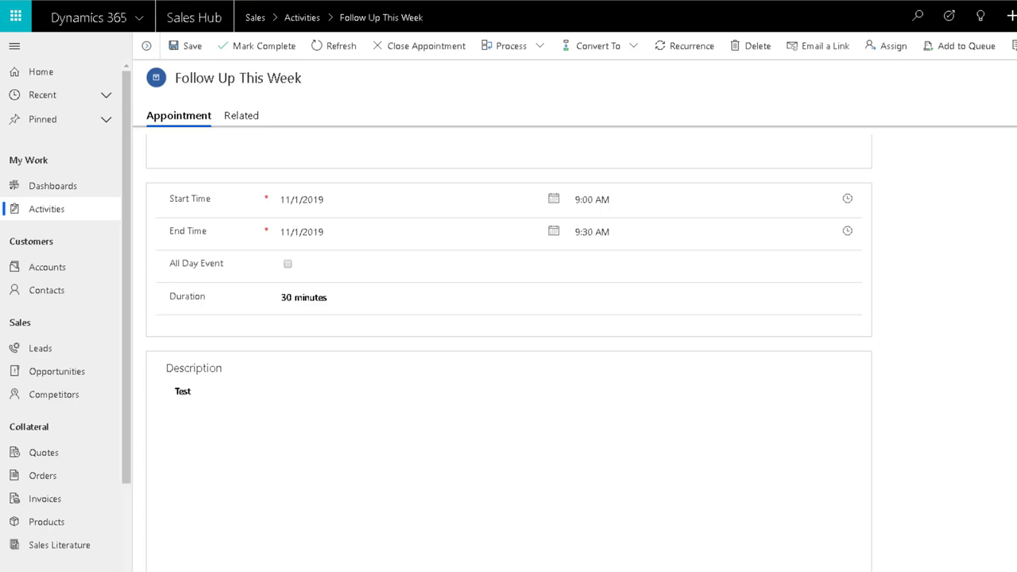
mouse_move(557, 120)
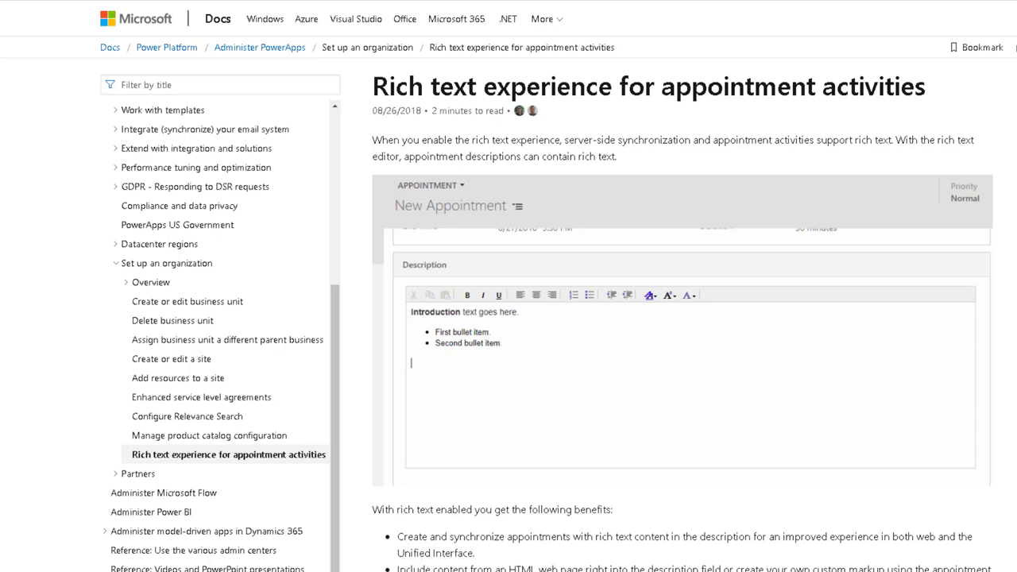
Step: Scroll the Docs article to the PowerShell sample for enabling the appointment rich text editor
scroll(down, 3)
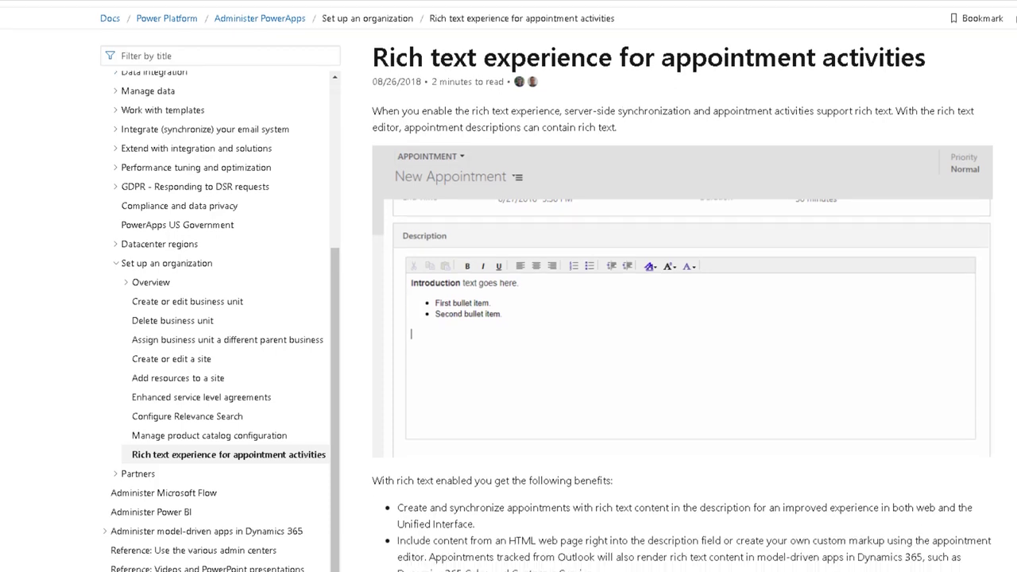
scroll(down, 3)
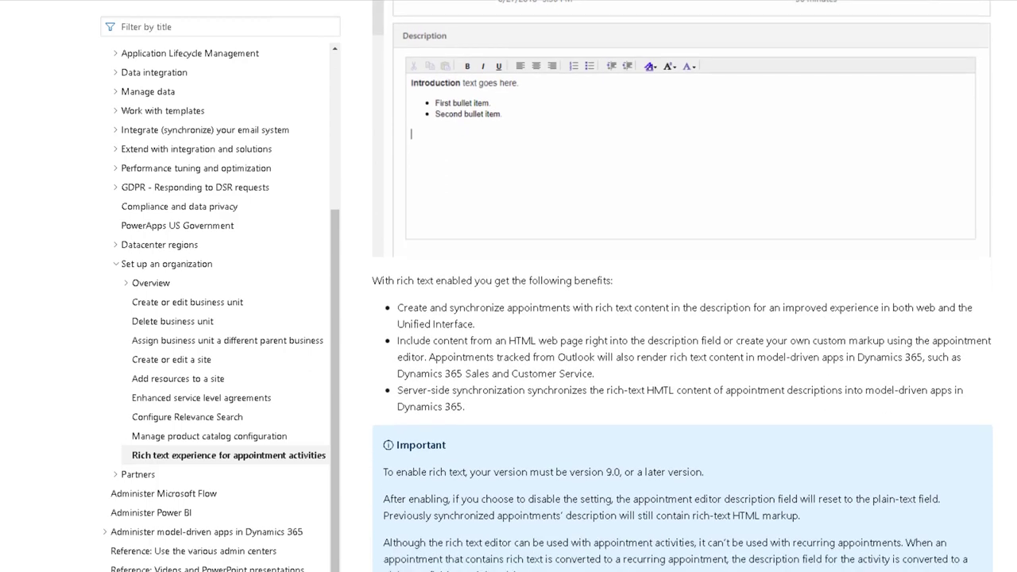
scroll(down, 3)
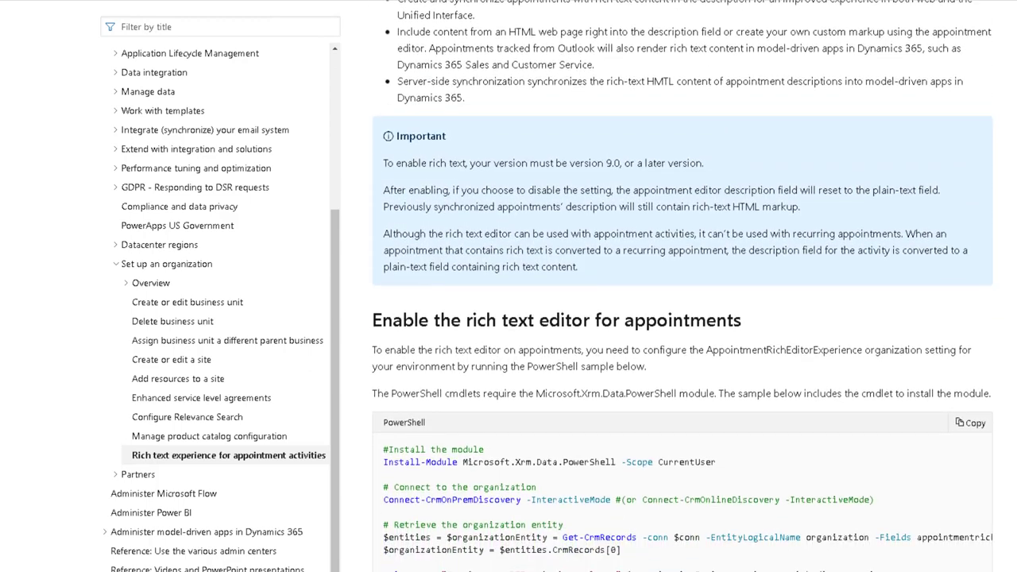
scroll(down, 3)
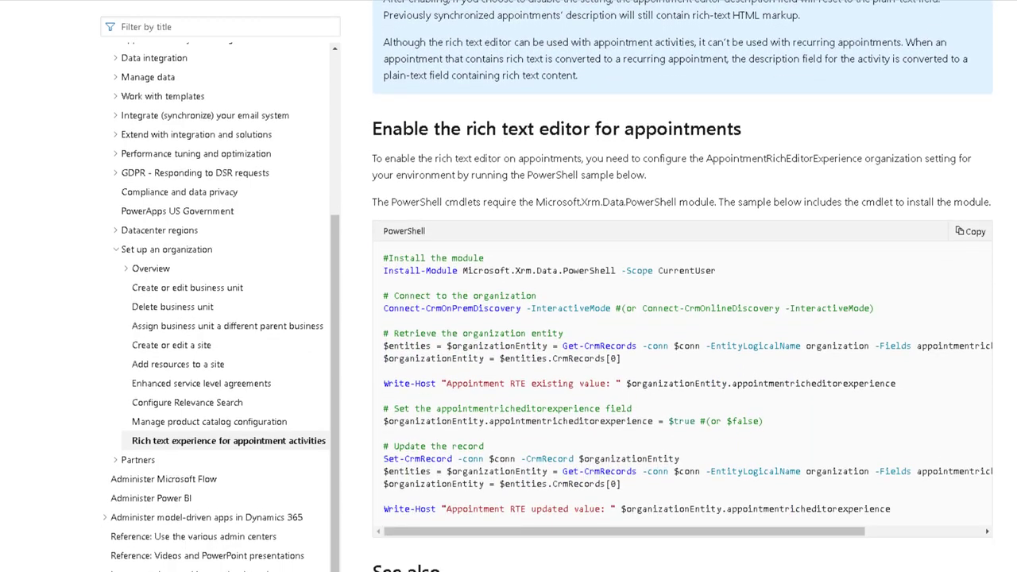
mouse_move(707, 372)
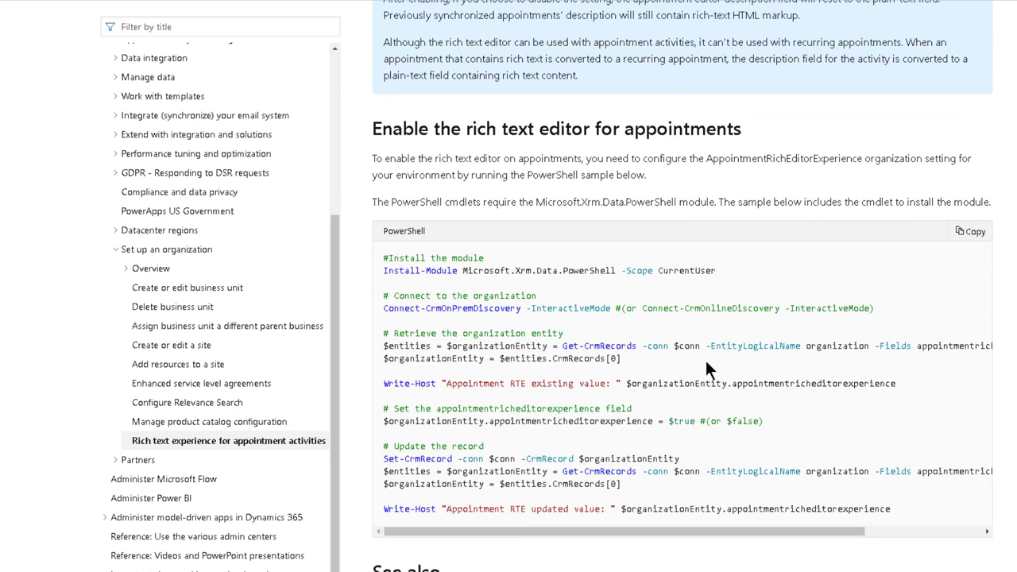
mouse_move(761, 346)
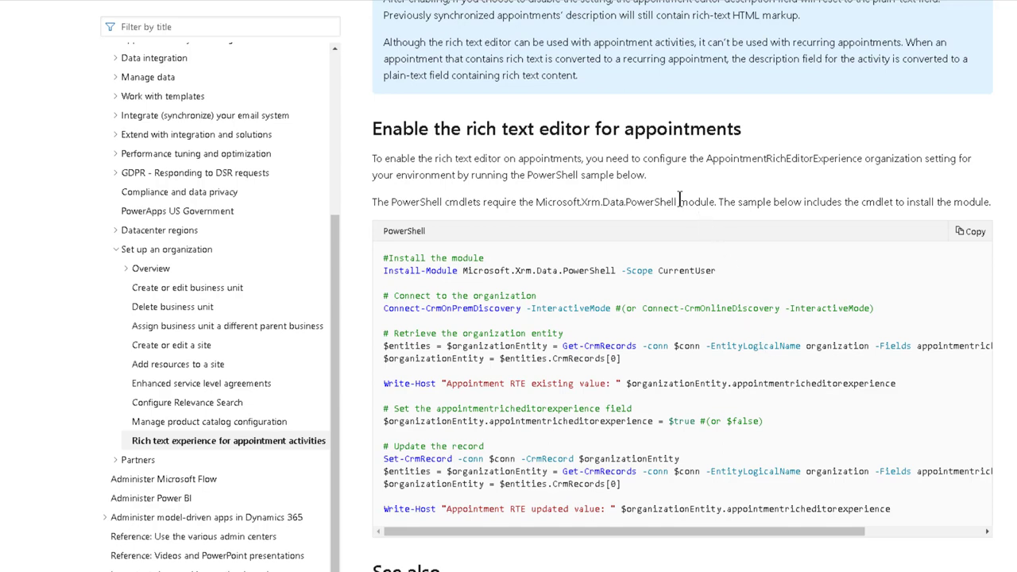
mouse_move(522, 149)
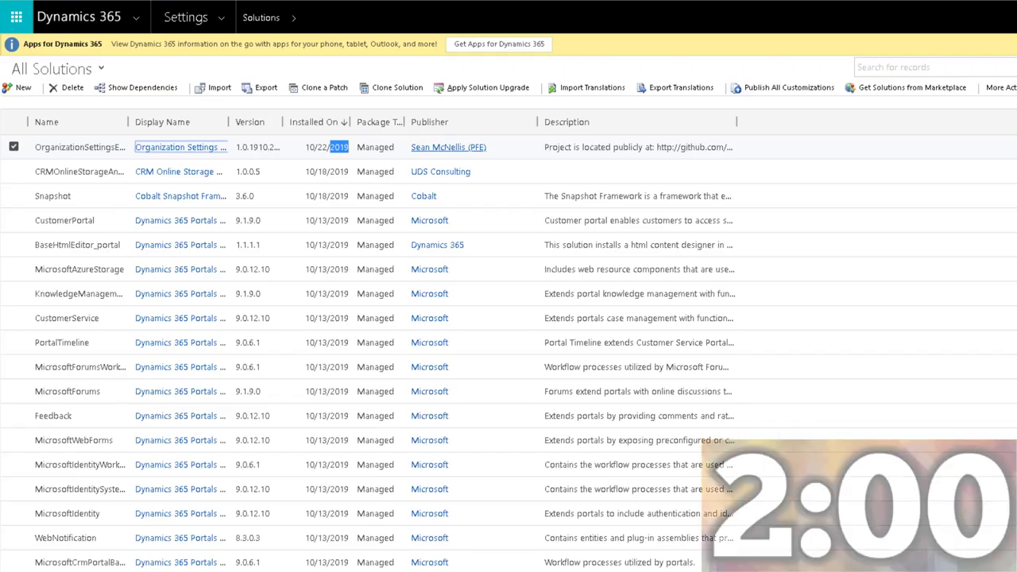
mouse_move(73, 153)
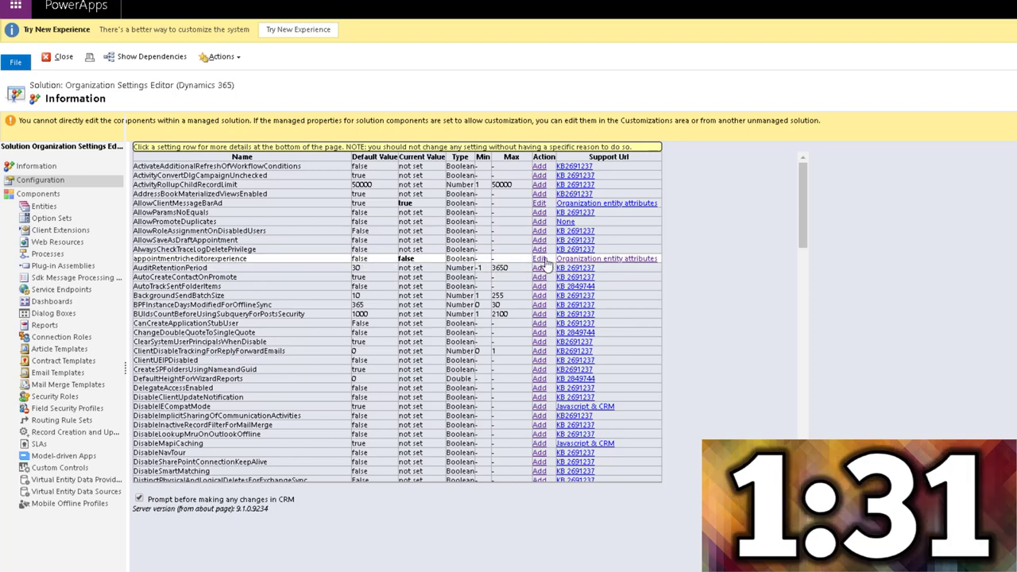
Step: Review the appointmentricheditorexperience setting details and close the Organization Settings Editor
click(539, 258)
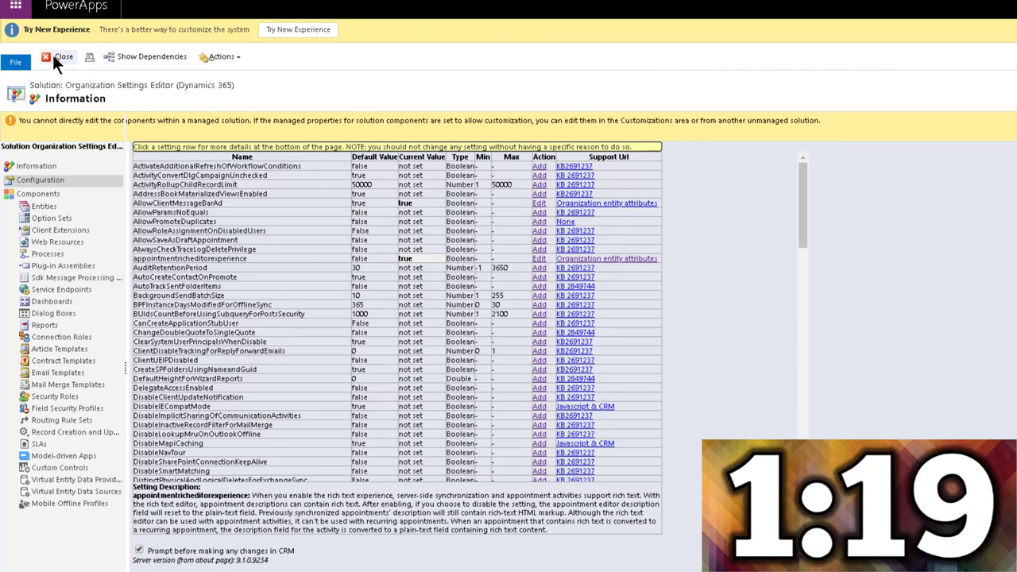
click(73, 60)
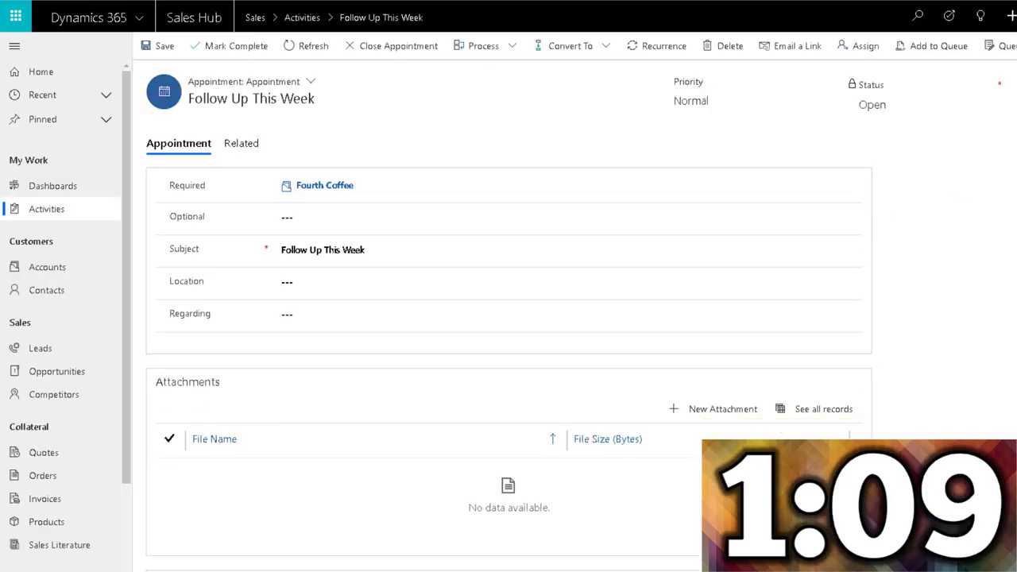
Step: Select the word Test in the rich text description and apply a new font colour to it
scroll(down, 3)
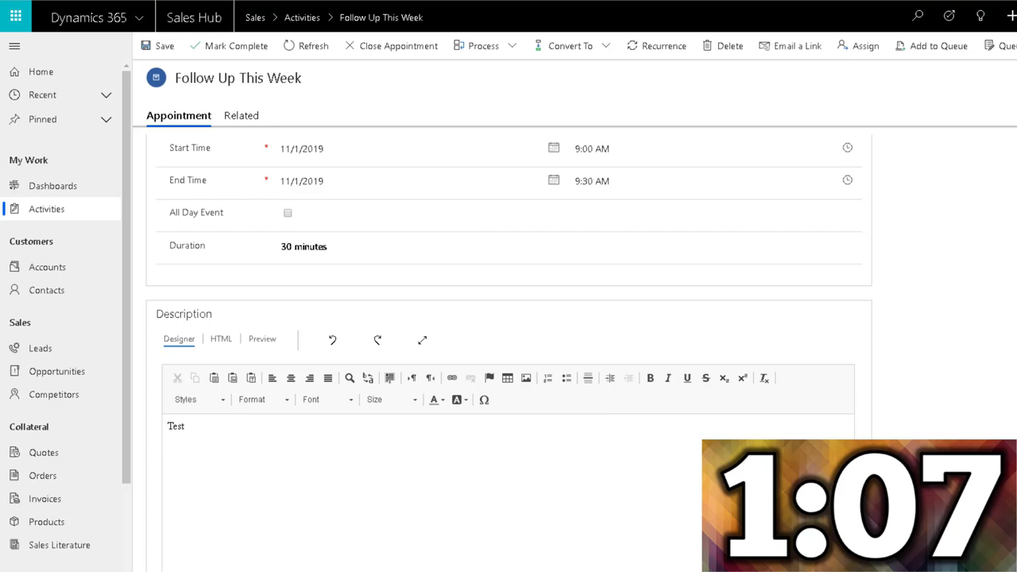
scroll(down, 3)
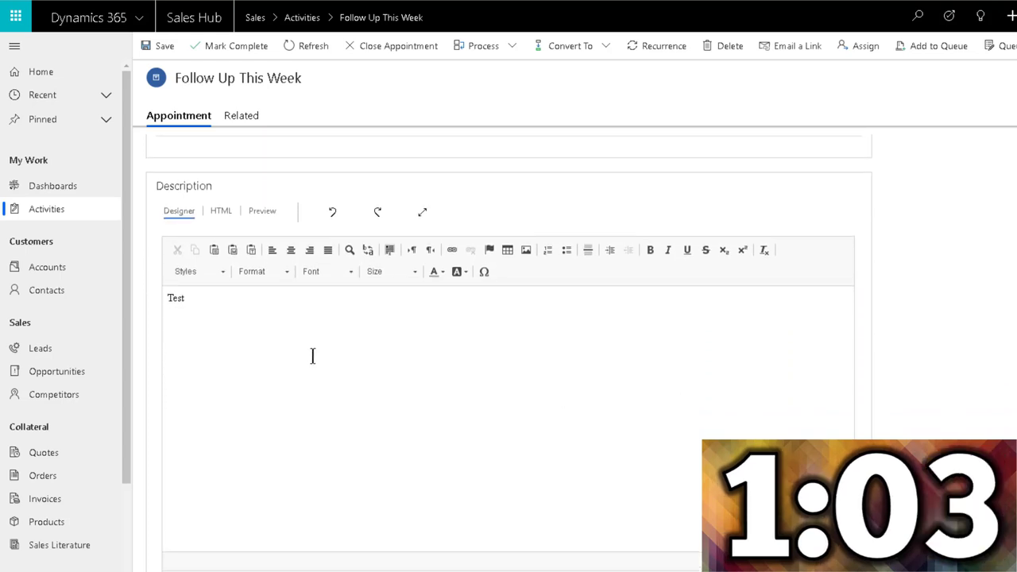
double_click(174, 299)
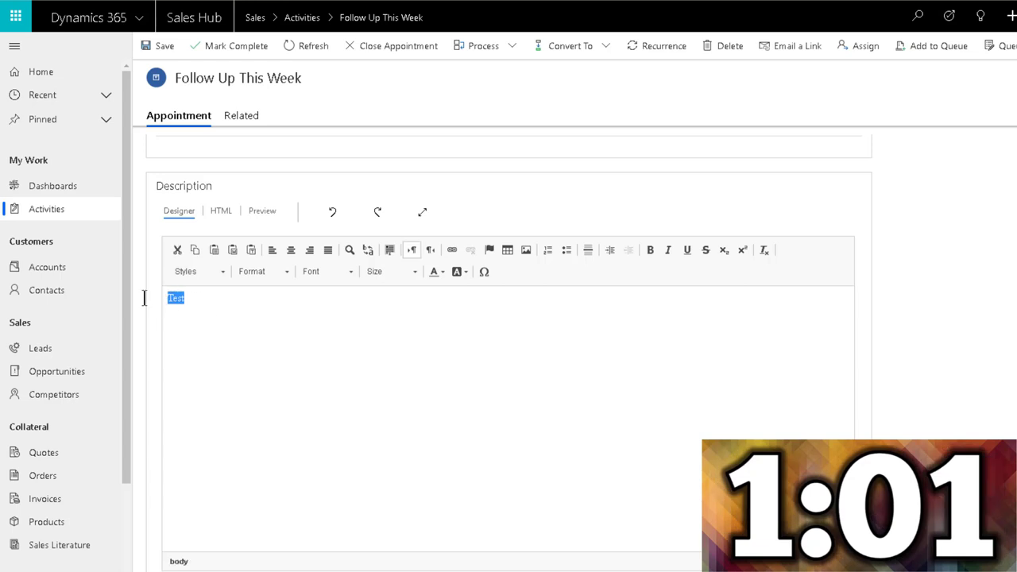
click(455, 272)
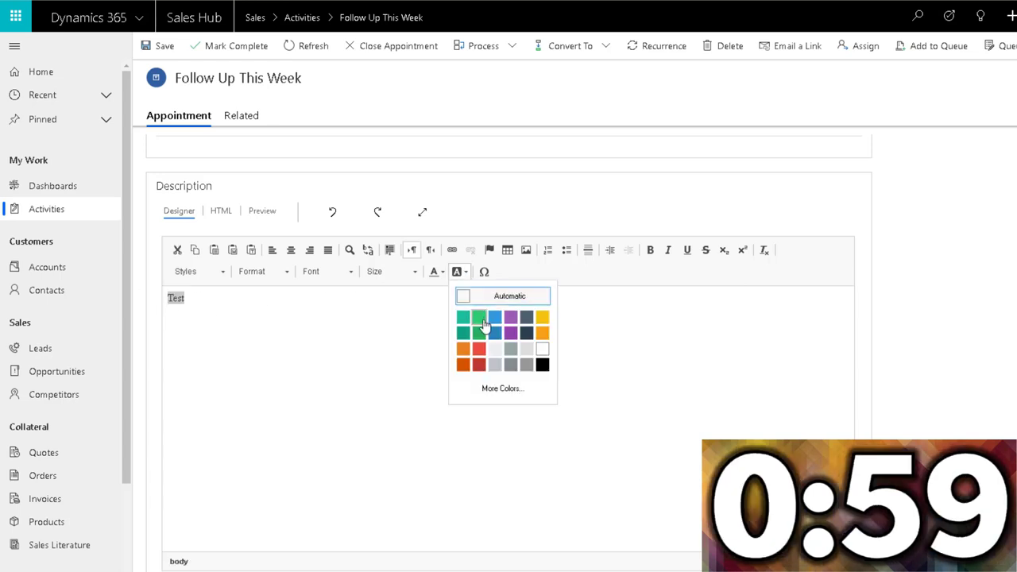
click(465, 318)
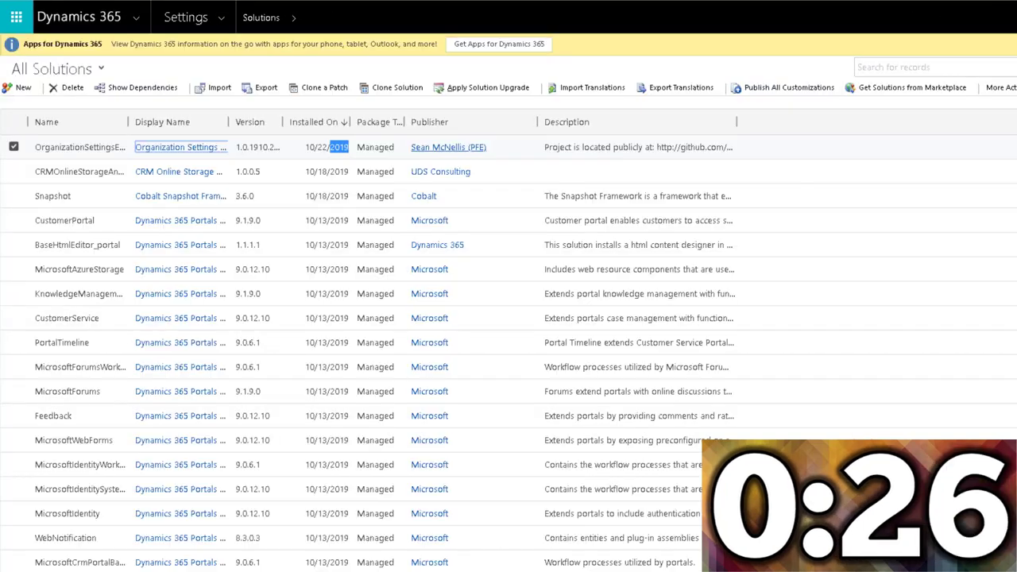
mouse_move(655, 146)
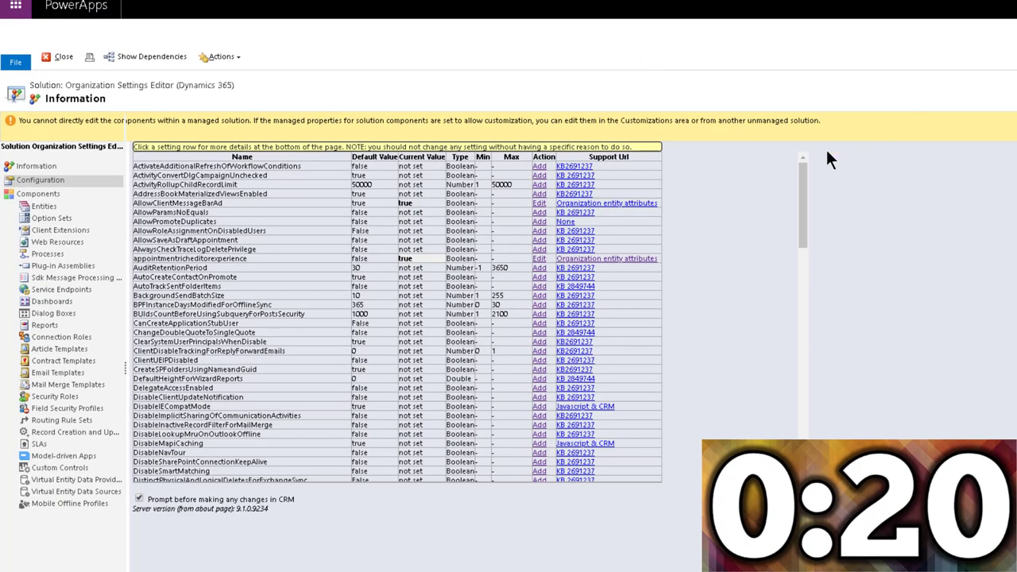
Step: Scroll the organization settings grid further down past the S entries
scroll(down, 3)
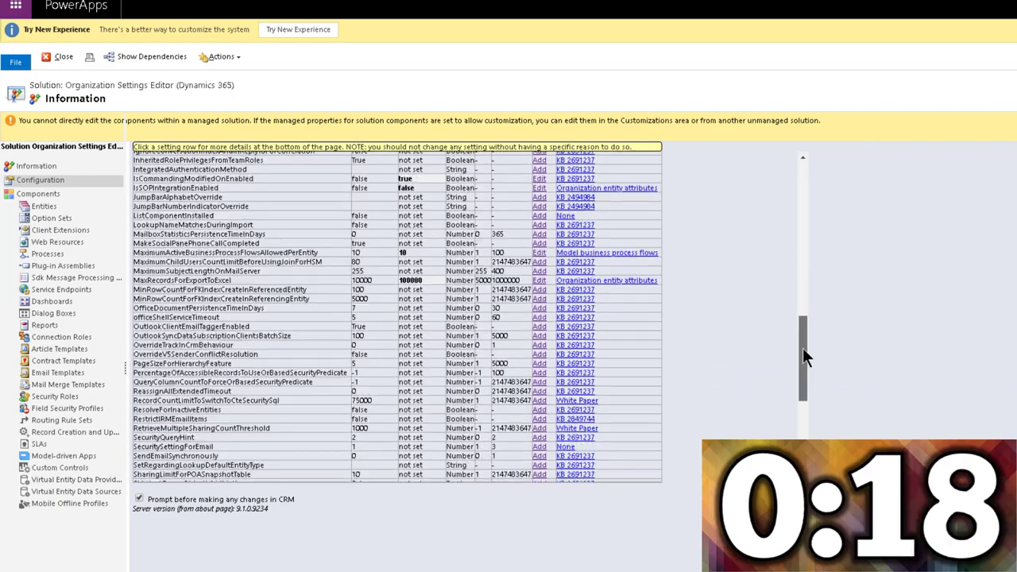
scroll(down, 3)
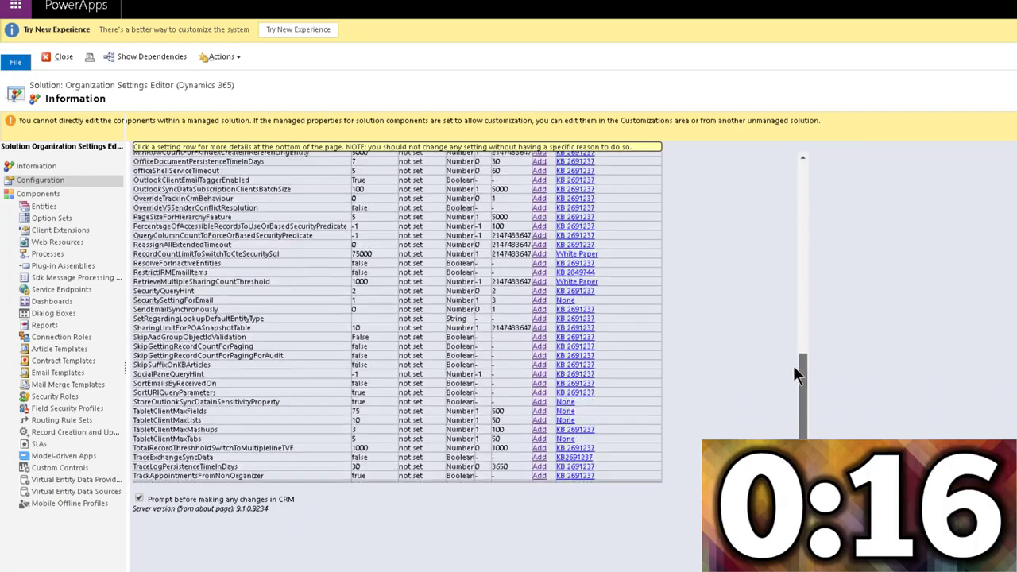